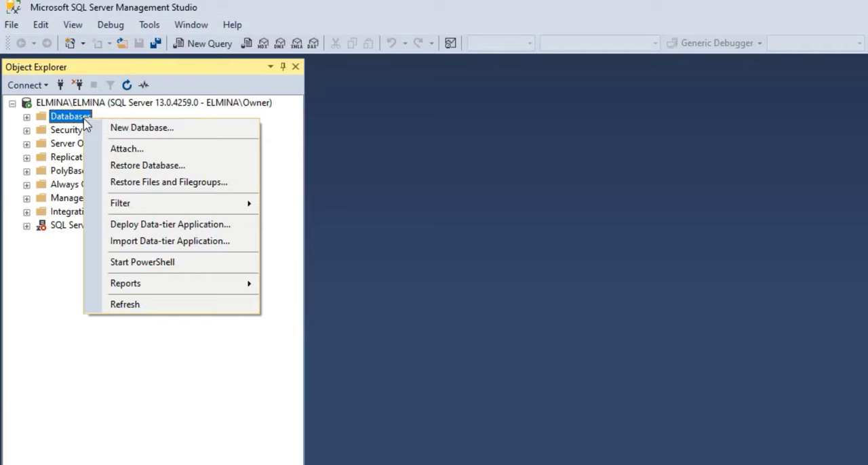
mouse_move(92, 143)
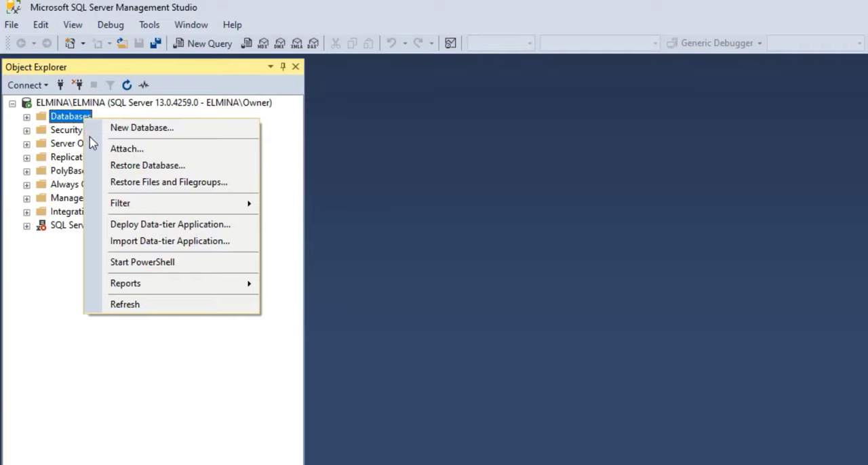
mouse_move(147, 165)
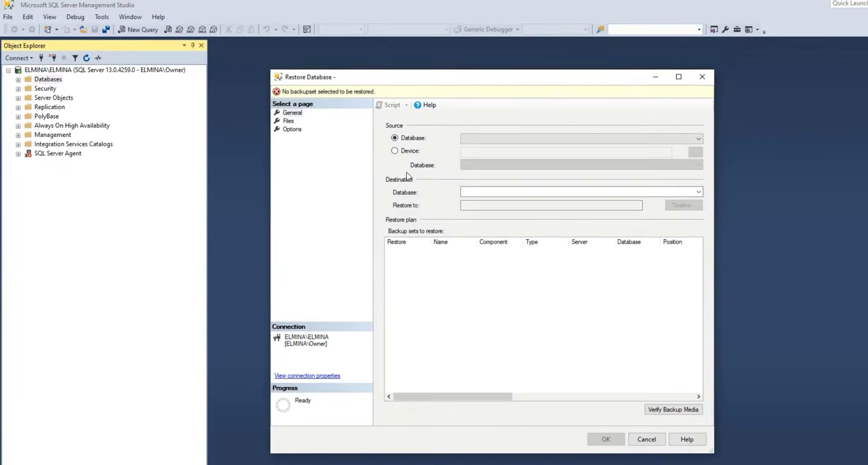
mouse_move(426, 148)
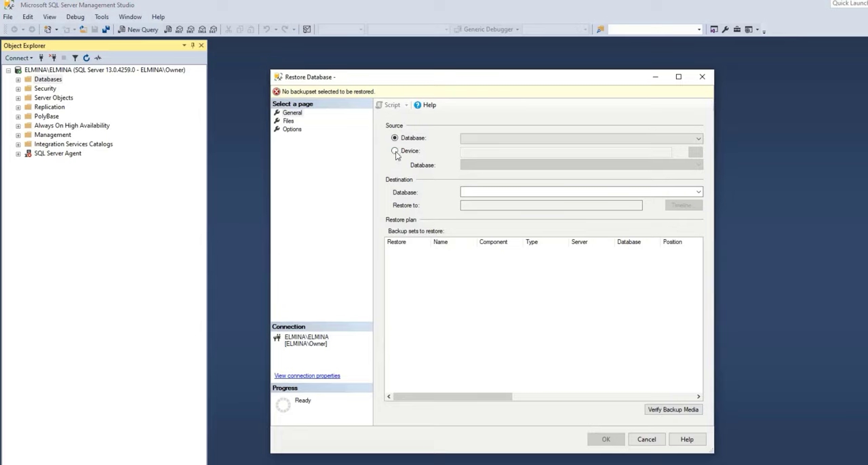
Set the restore source to Device and browse to Select backup devices.
click(395, 151)
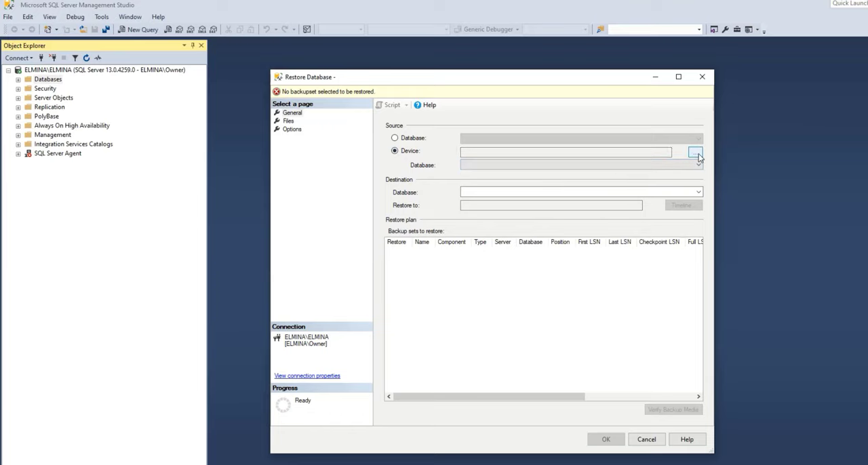
click(695, 151)
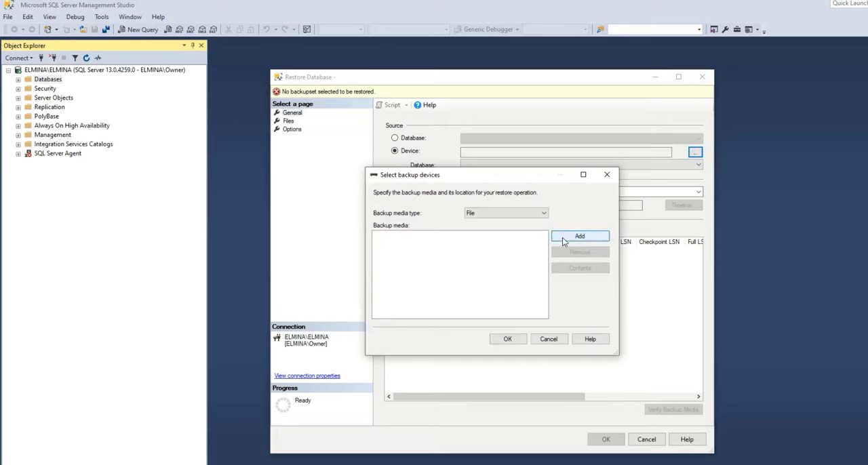
Add the FullbackupStudentRecords .bak file from the Backup folder as backup media.
click(579, 236)
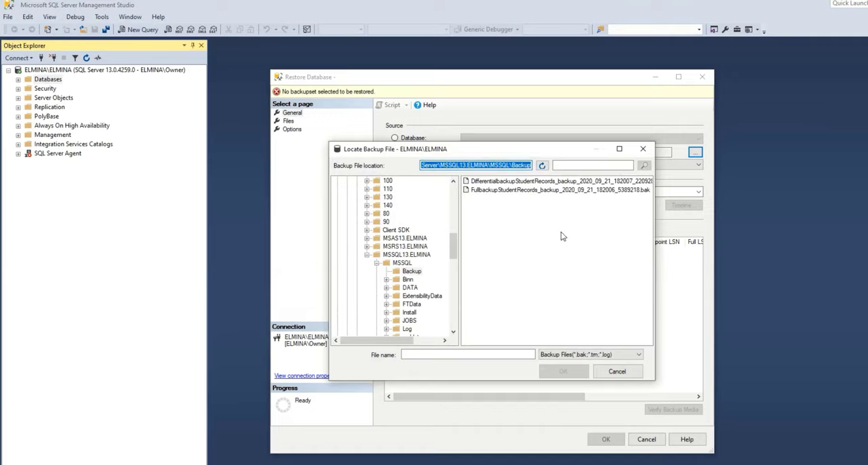
mouse_move(529, 210)
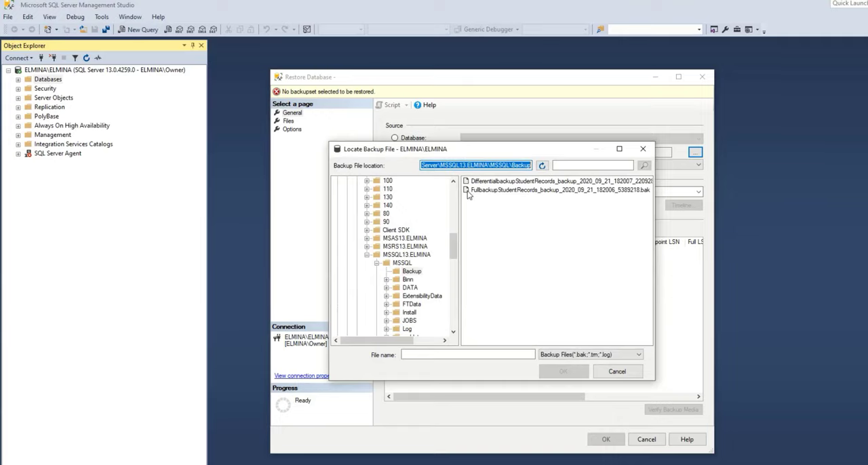
mouse_move(487, 197)
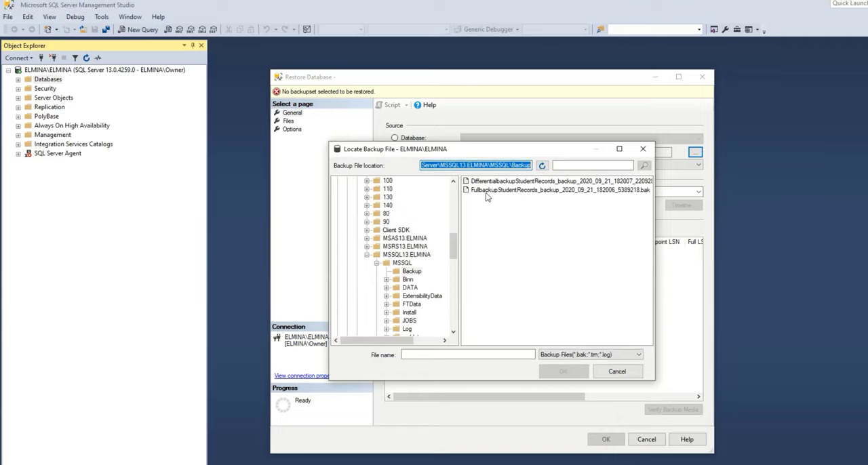
mouse_move(501, 196)
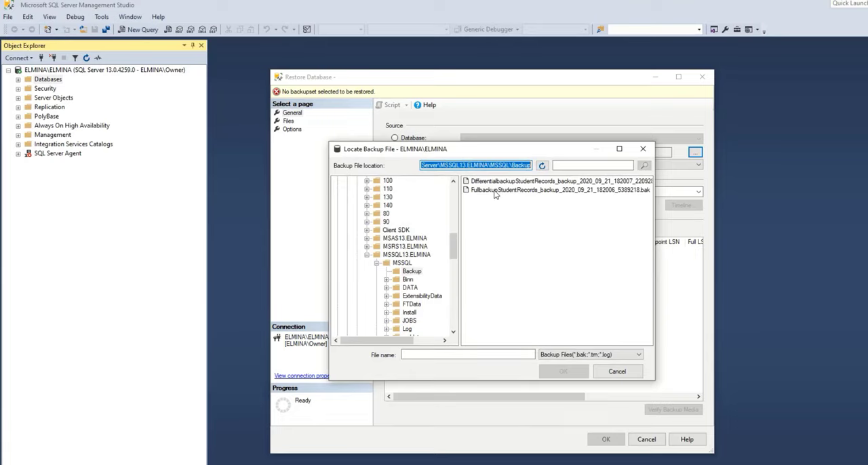
click(557, 190)
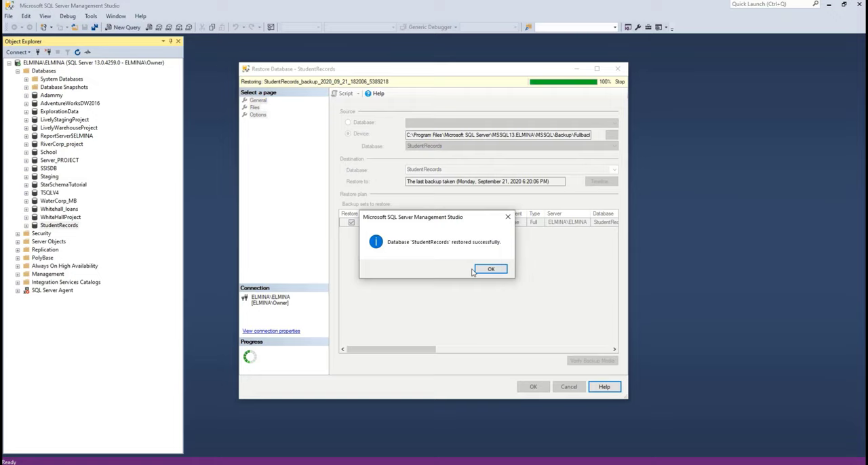
mouse_move(437, 261)
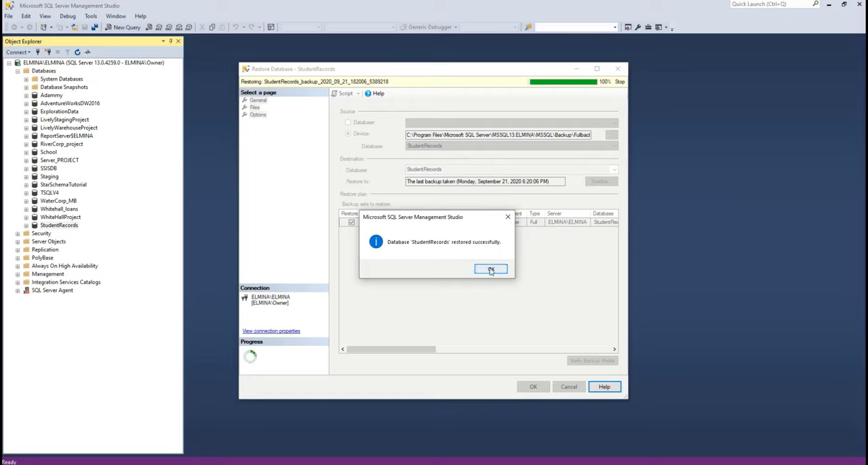
Dismiss the restore success message and refresh Databases to show StudentRecords.
click(491, 269)
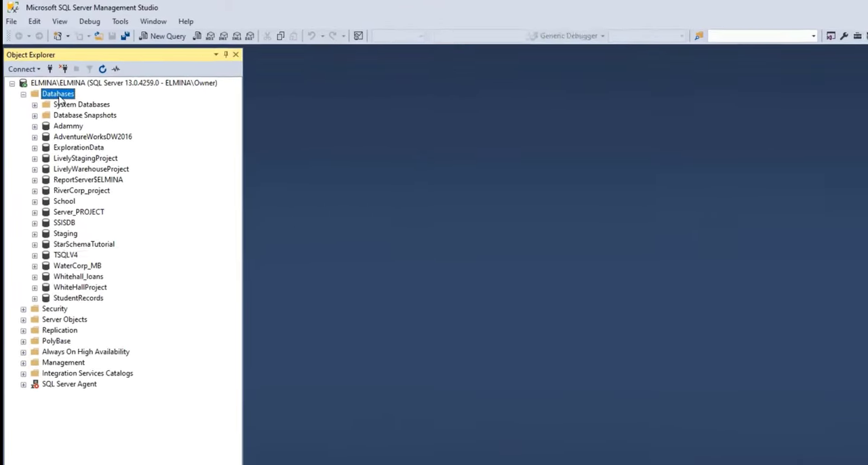
right_click(58, 93)
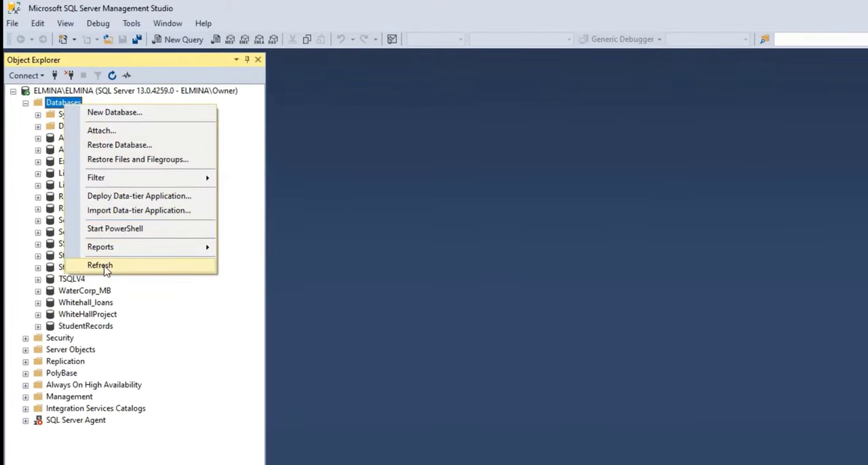
click(100, 265)
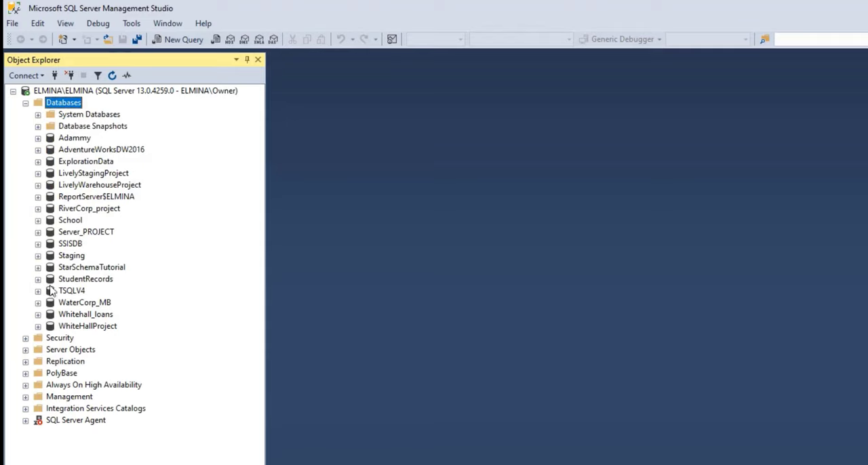
mouse_move(119, 290)
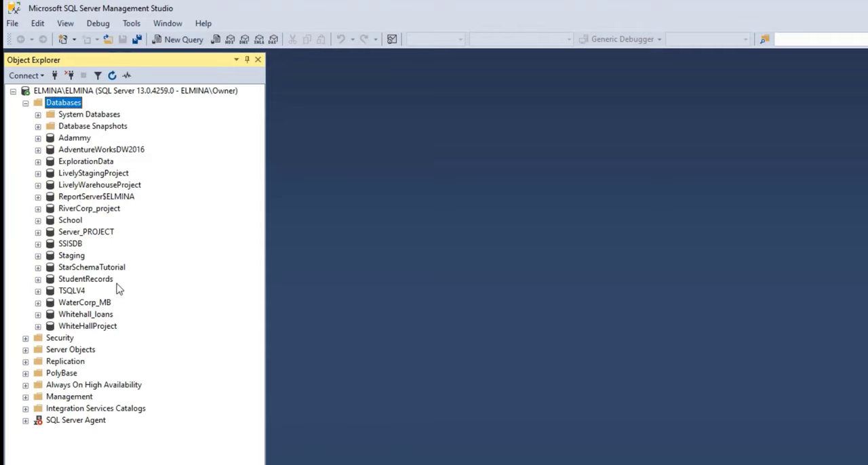